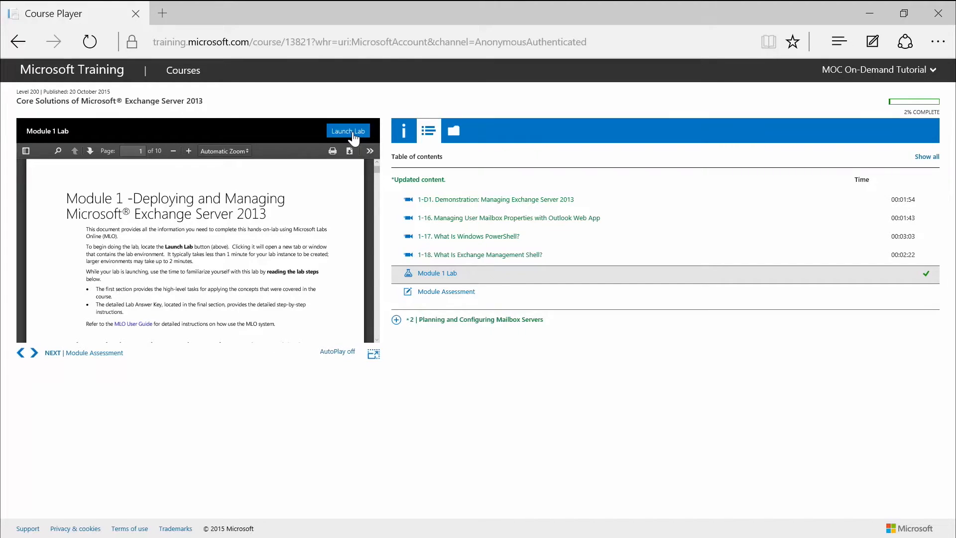
Launch the Module 1 lab for Exchange Server 2013 from the course page.
click(348, 131)
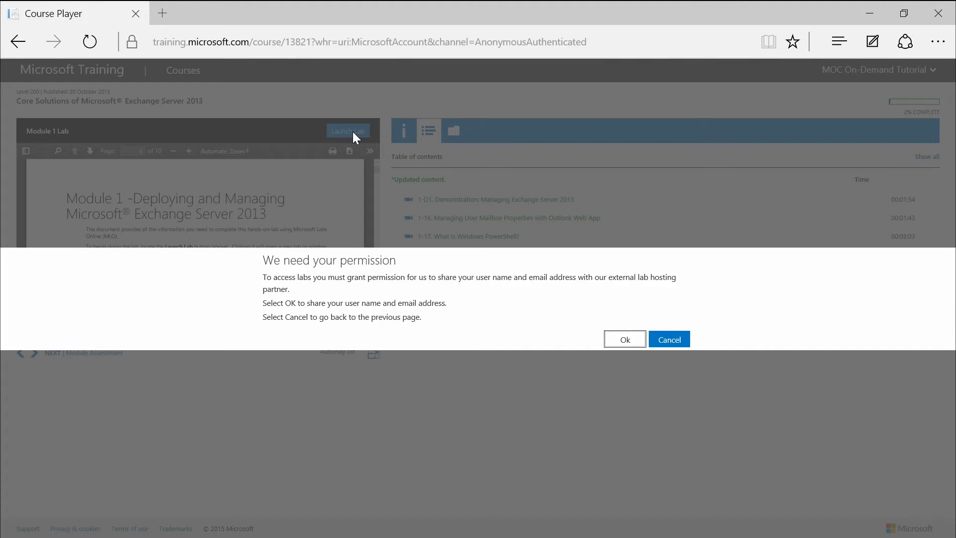
mouse_move(637, 357)
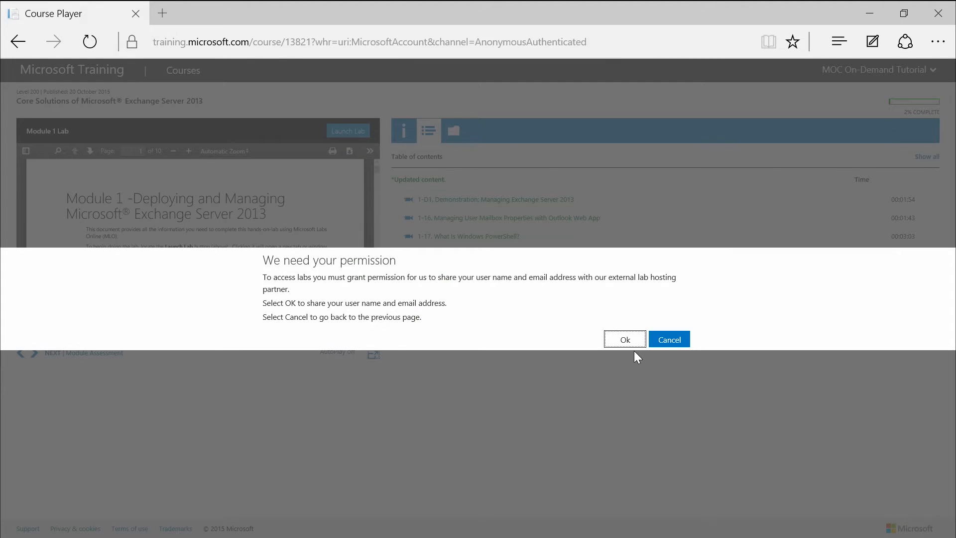
mouse_move(630, 350)
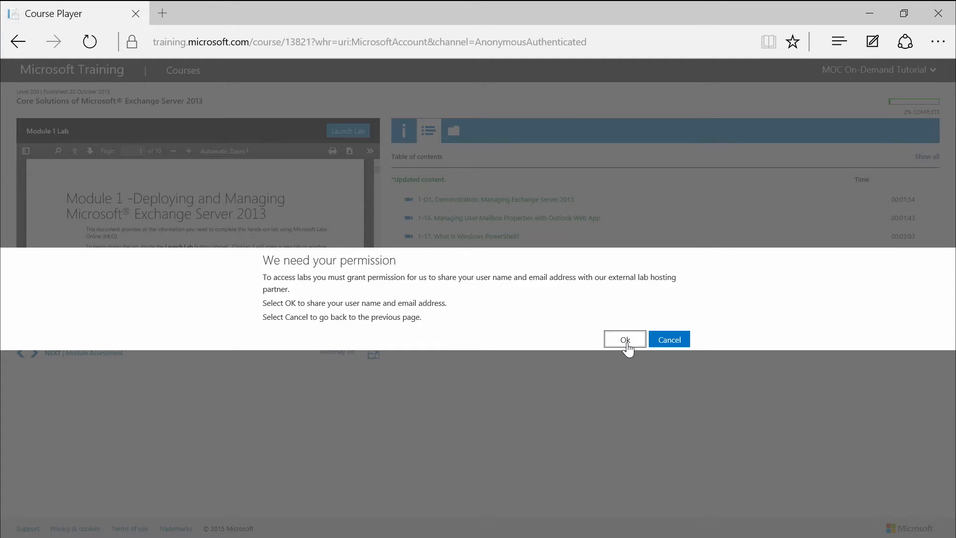
Allow sharing account details with the lab host, then return to the Course Player page.
click(625, 339)
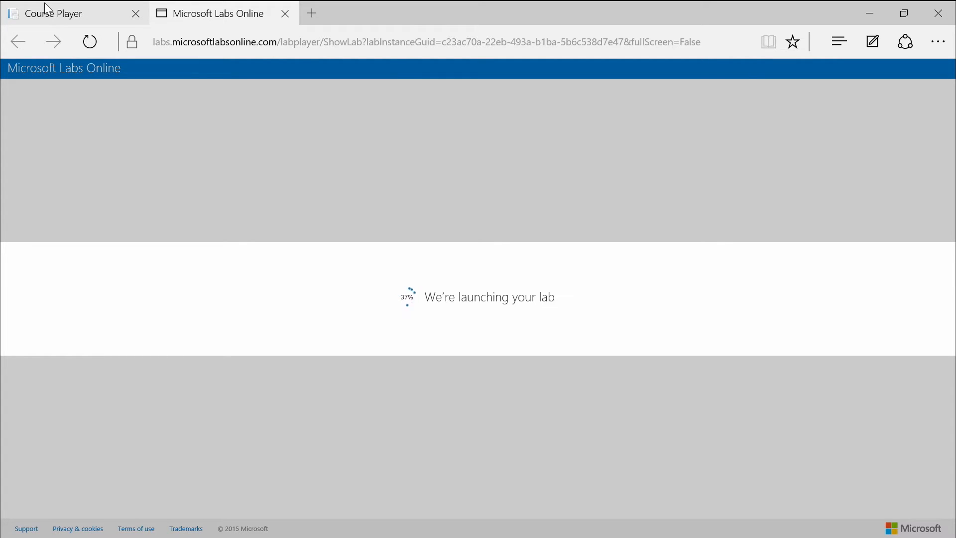
click(50, 14)
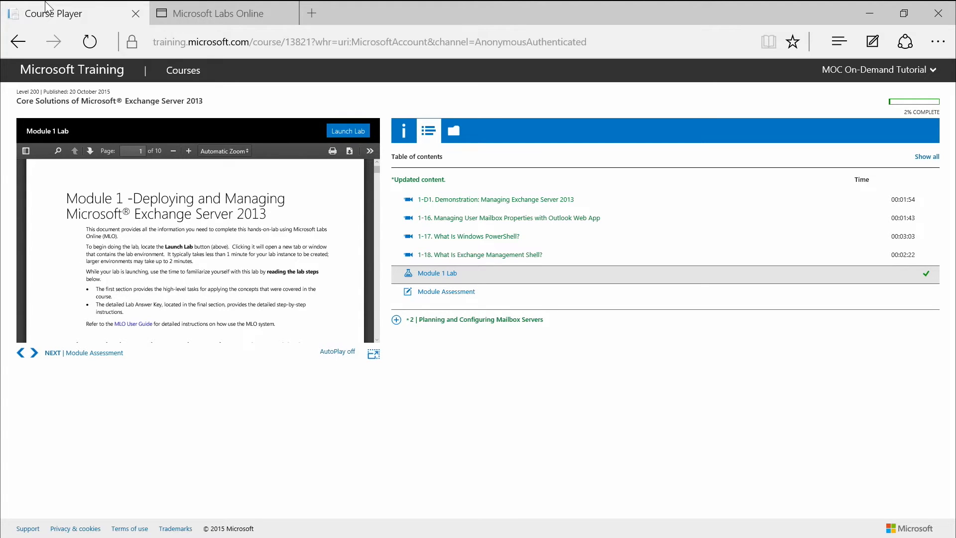
mouse_move(140, 283)
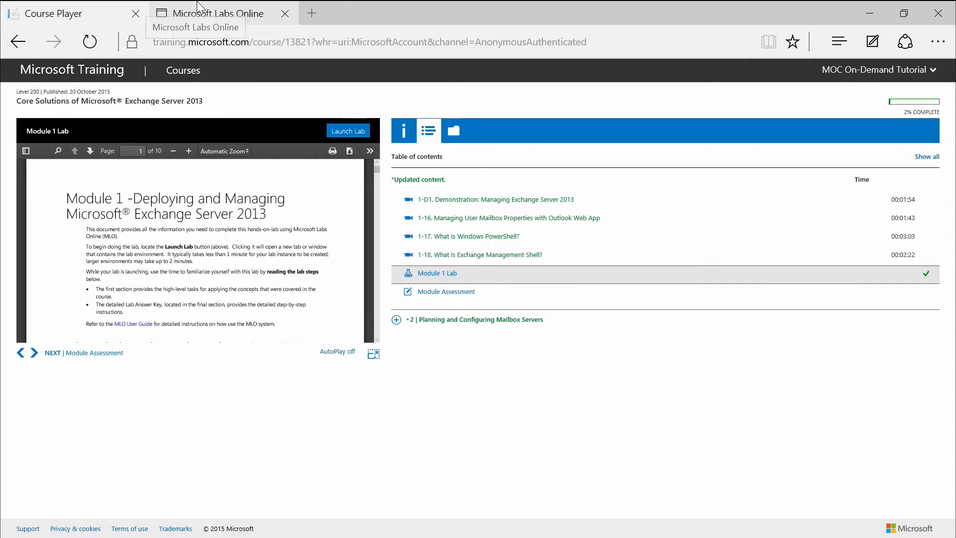
Switch to the Labs Online tab showing the Windows Server 2012 sign-in screen.
click(349, 130)
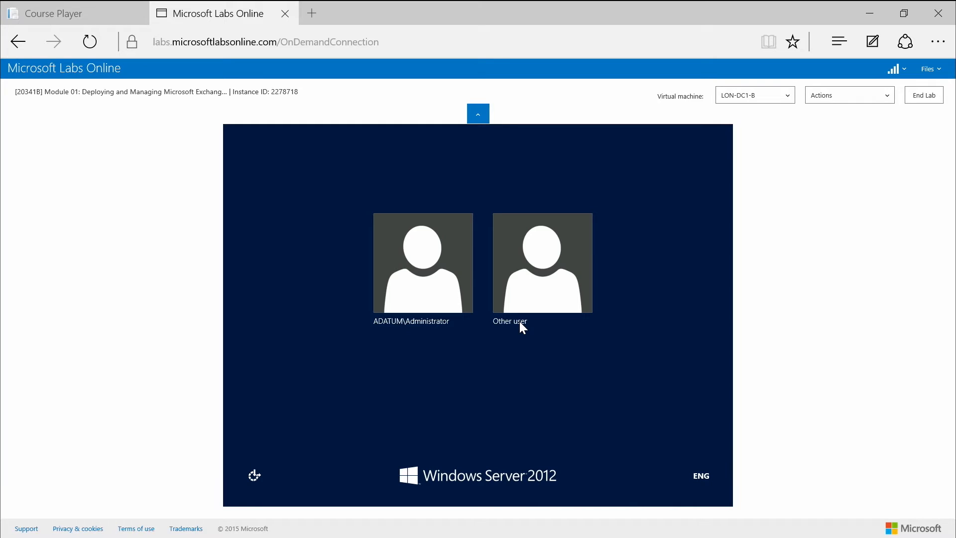
mouse_move(141, 244)
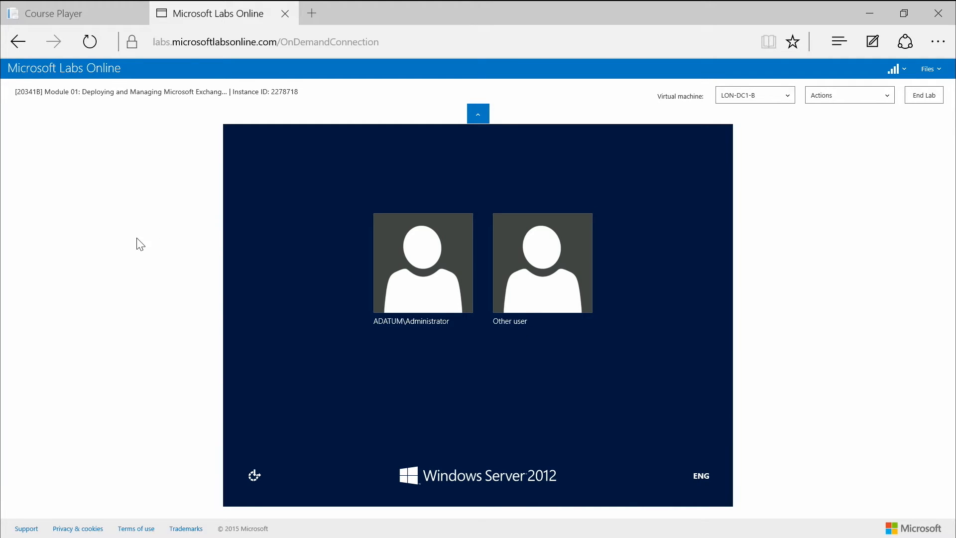
mouse_move(206, 278)
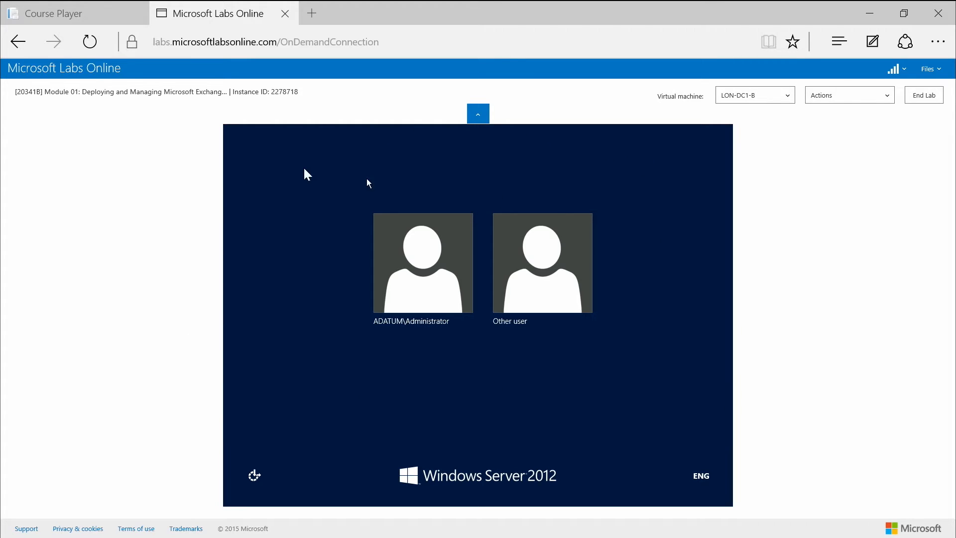
mouse_move(151, 198)
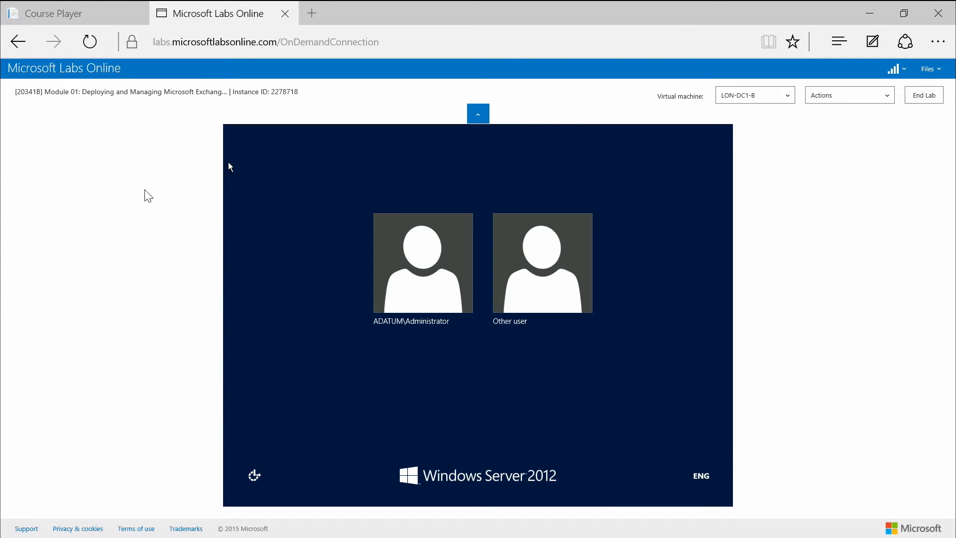
mouse_move(59, 107)
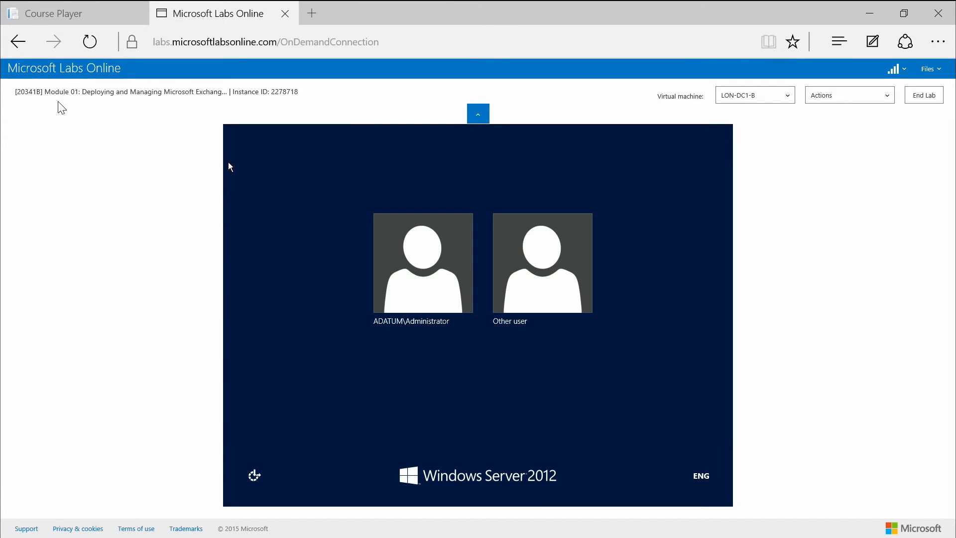
mouse_move(98, 96)
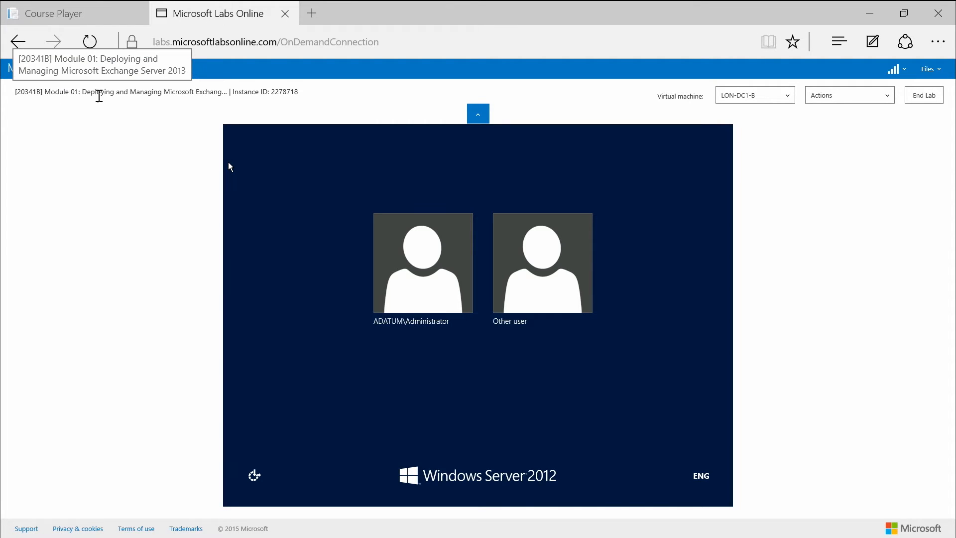
mouse_move(235, 92)
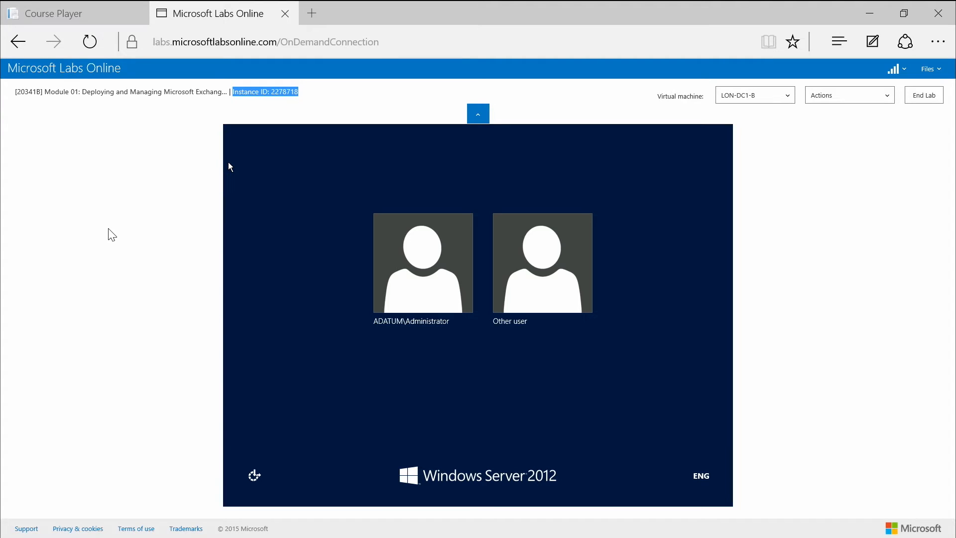
mouse_move(109, 235)
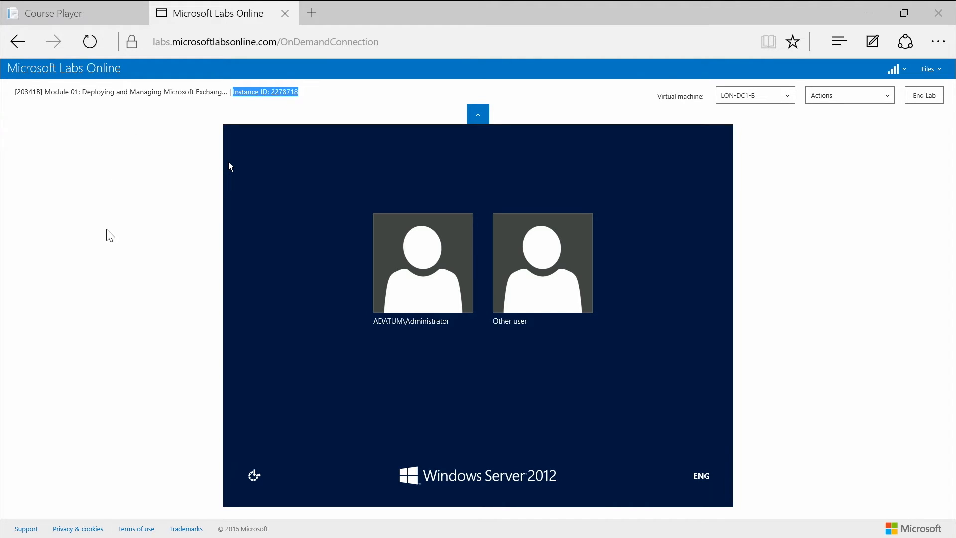
mouse_move(85, 217)
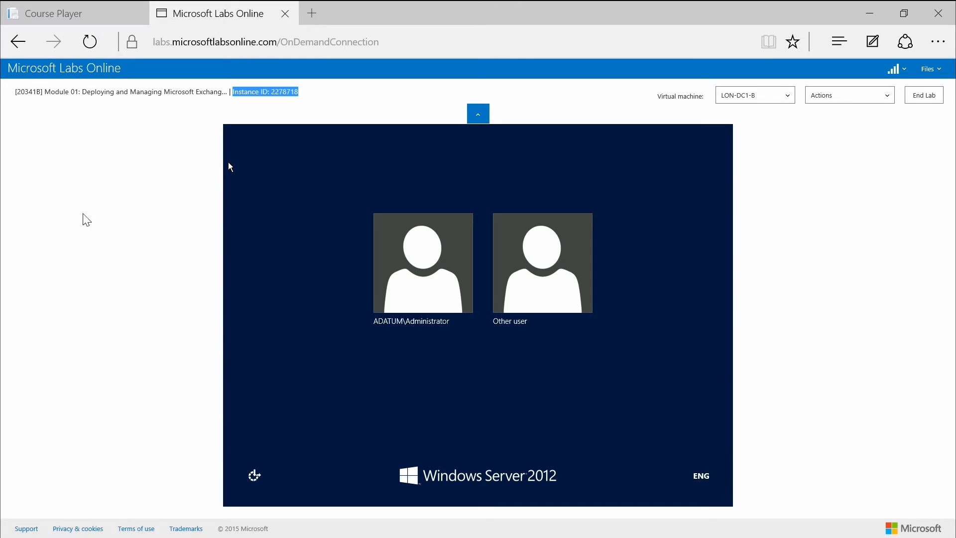
mouse_move(152, 166)
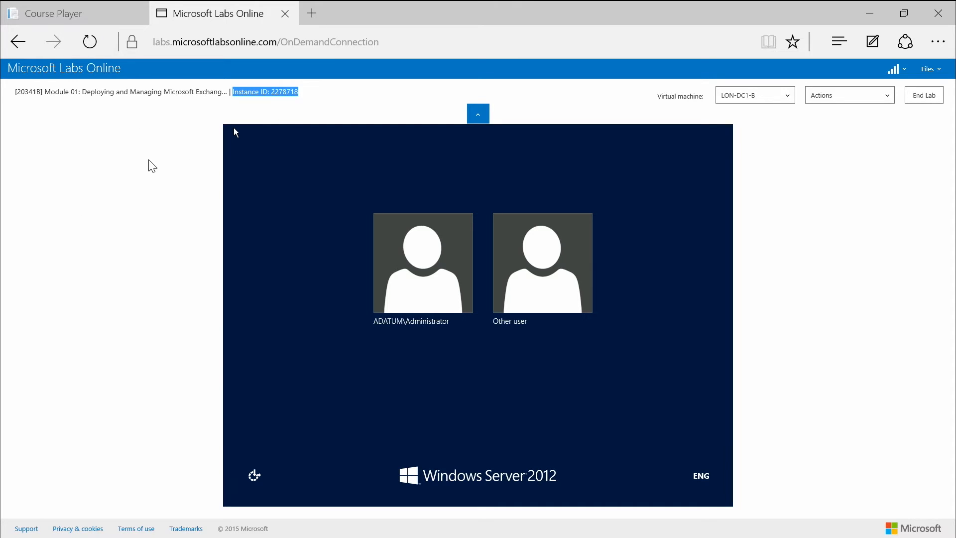
mouse_move(685, 127)
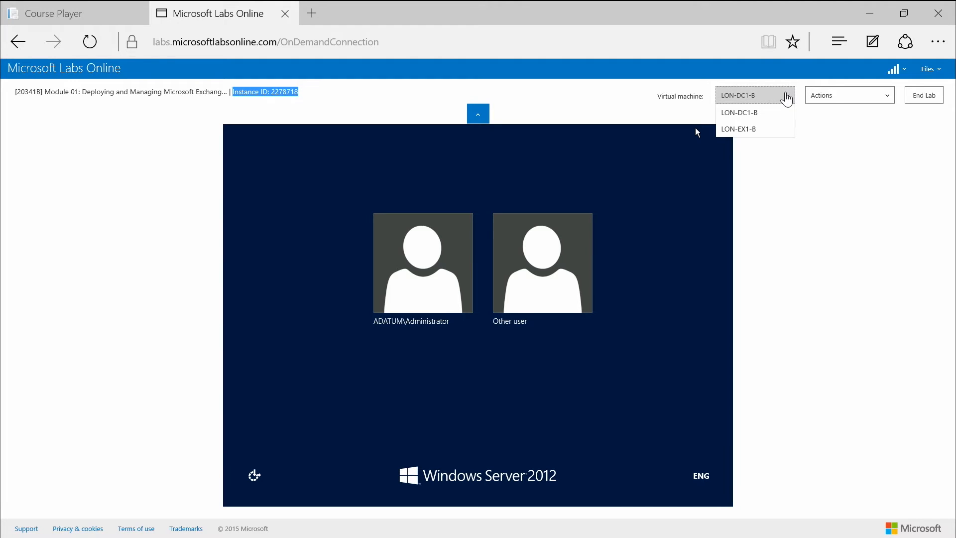
mouse_move(851, 102)
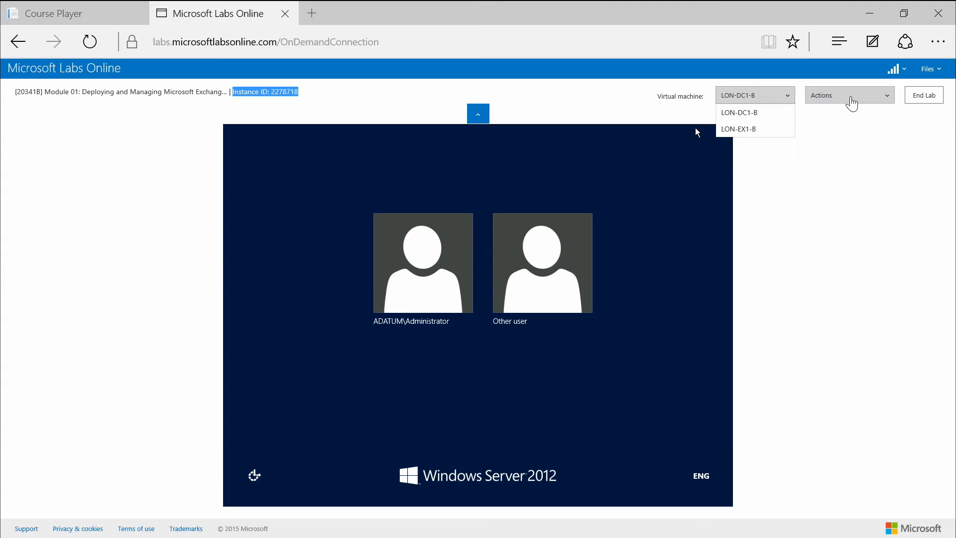
mouse_move(885, 101)
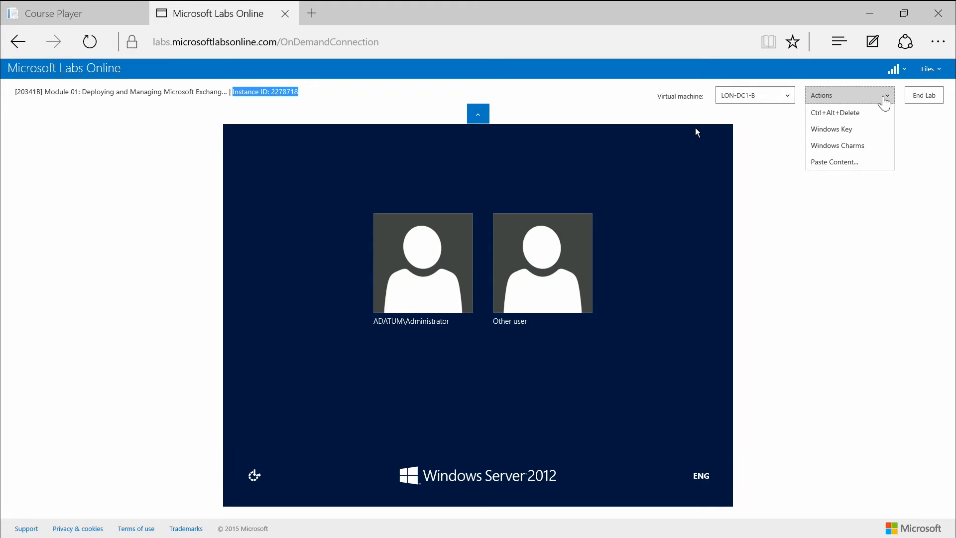
mouse_move(948, 104)
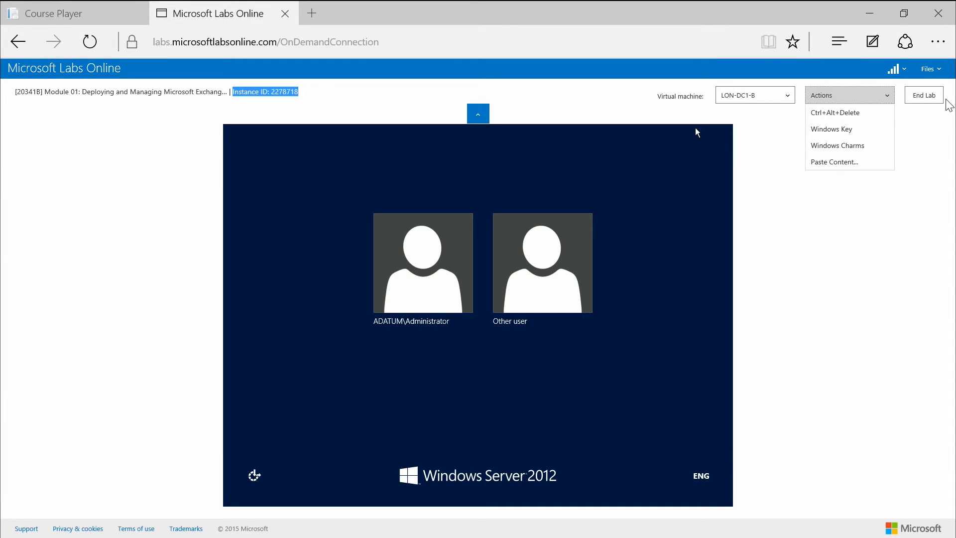
mouse_move(920, 151)
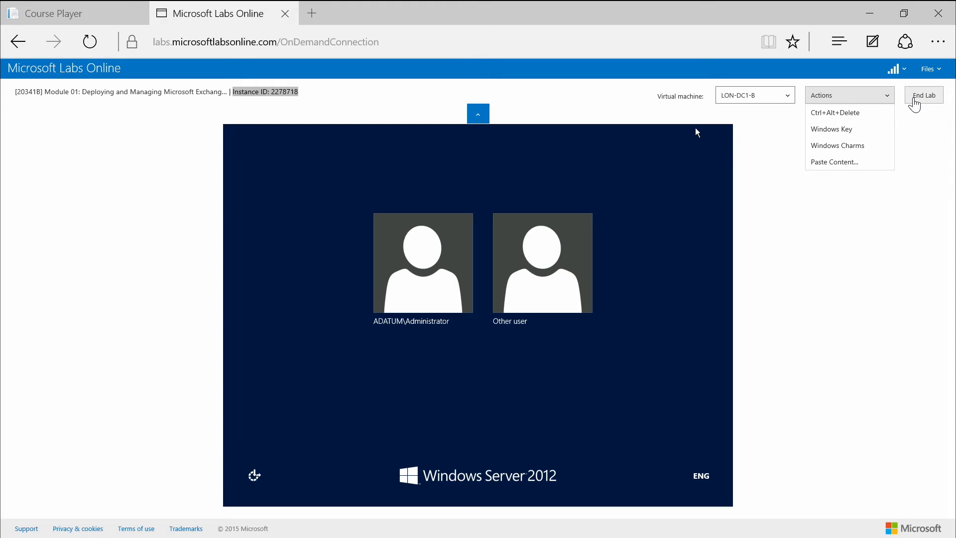
mouse_move(896, 73)
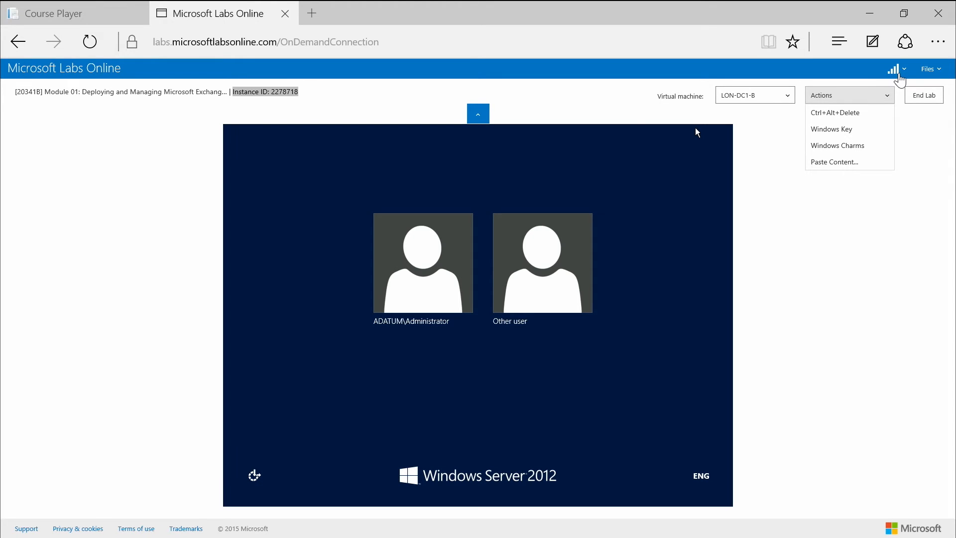
Show connection quality details and refresh the round trip ping to 9 msec.
click(899, 69)
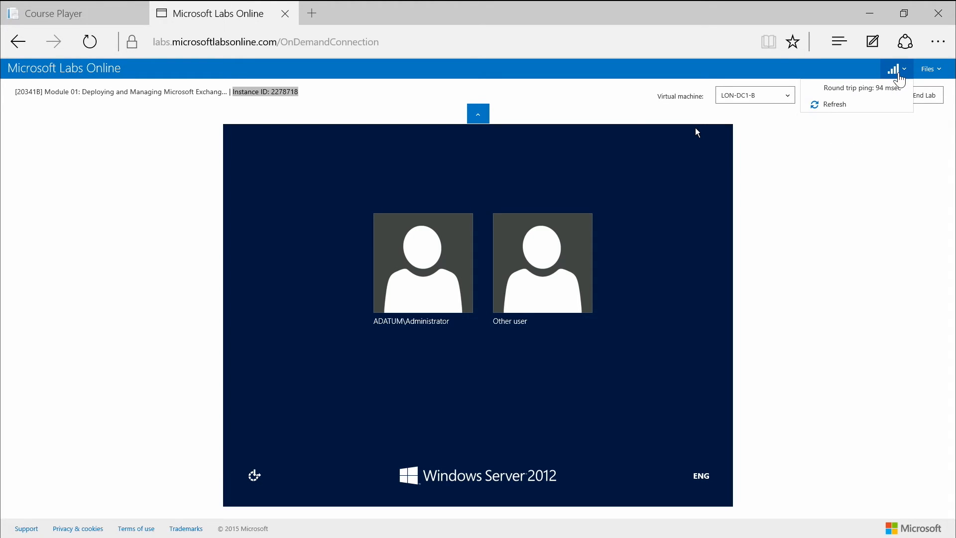
click(838, 104)
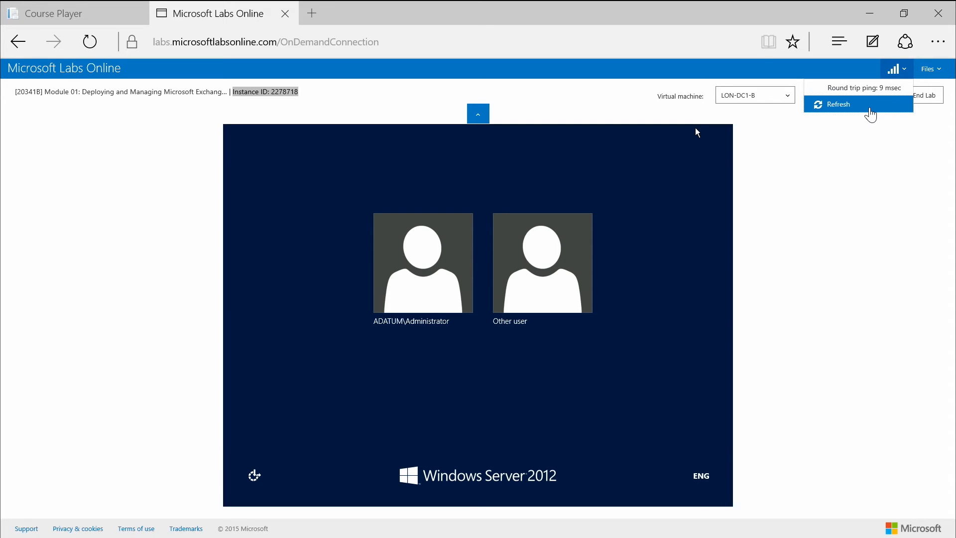
mouse_move(885, 137)
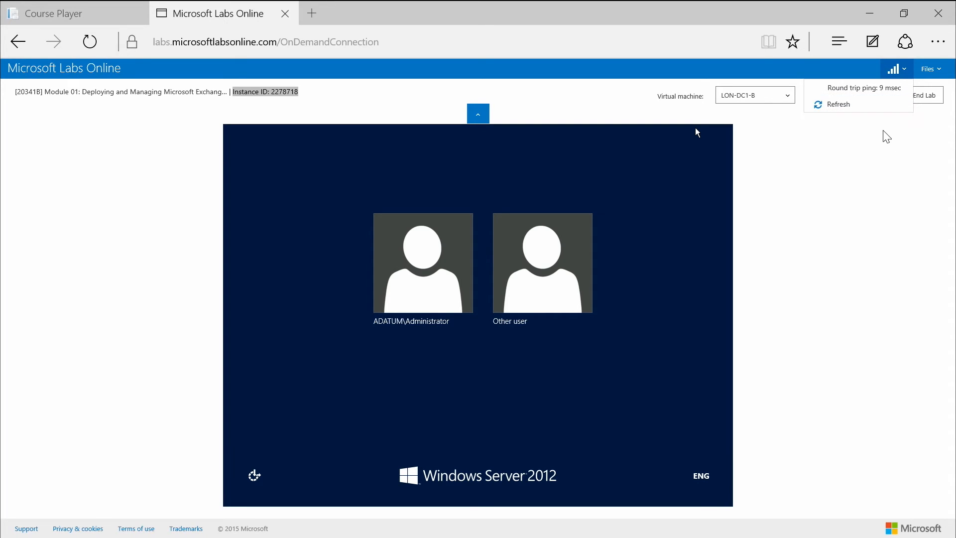
mouse_move(925, 202)
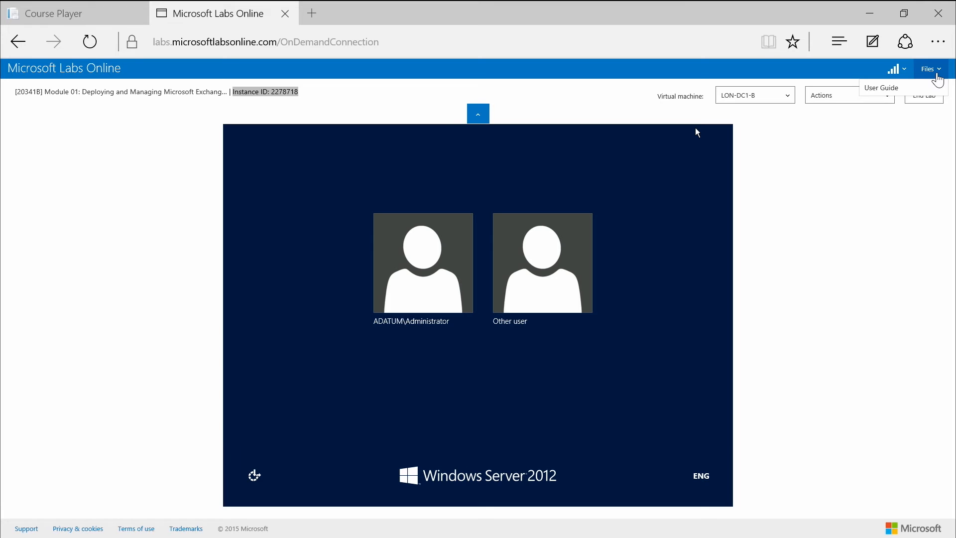
mouse_move(360, 161)
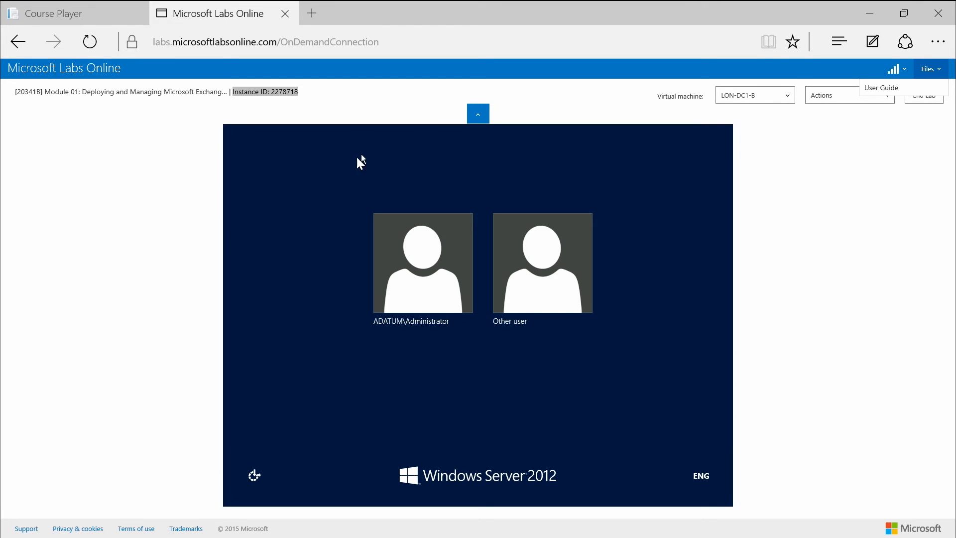
mouse_move(170, 279)
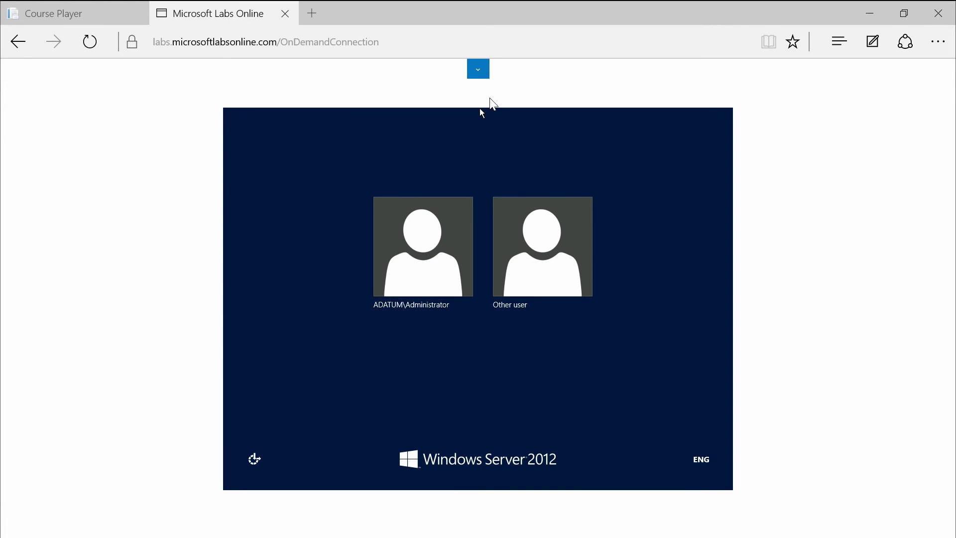
mouse_move(477, 73)
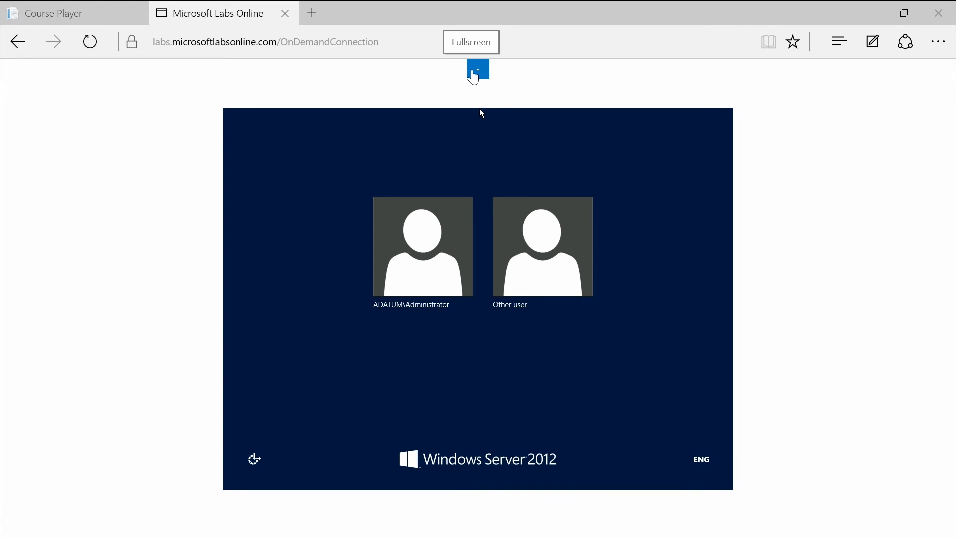
click(478, 69)
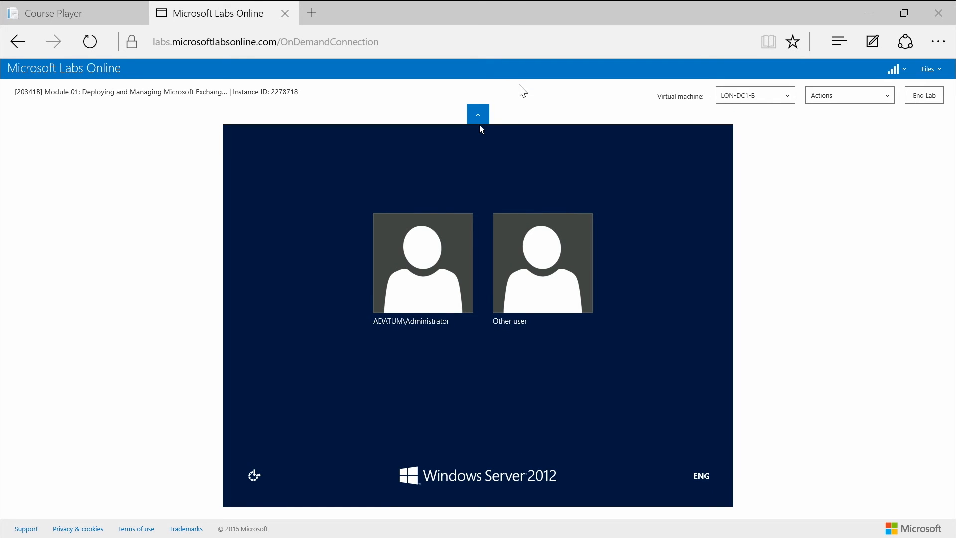
mouse_move(126, 259)
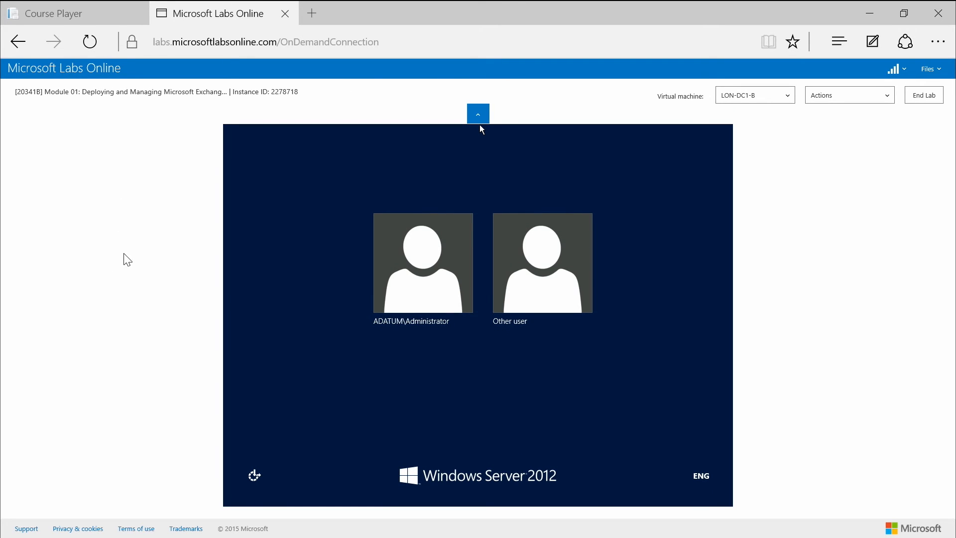
mouse_move(139, 388)
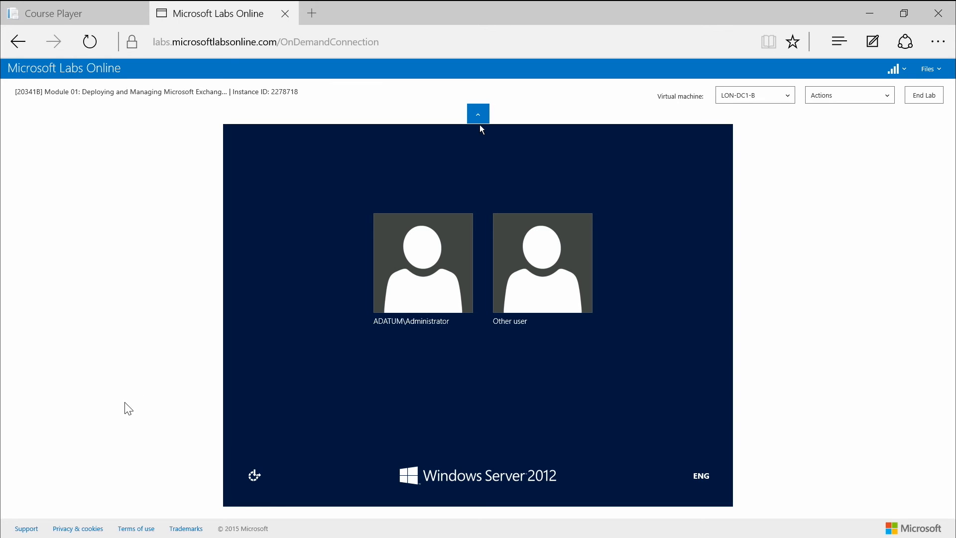
Open the footer Support menu listing General FAQs and Contact us.
click(26, 528)
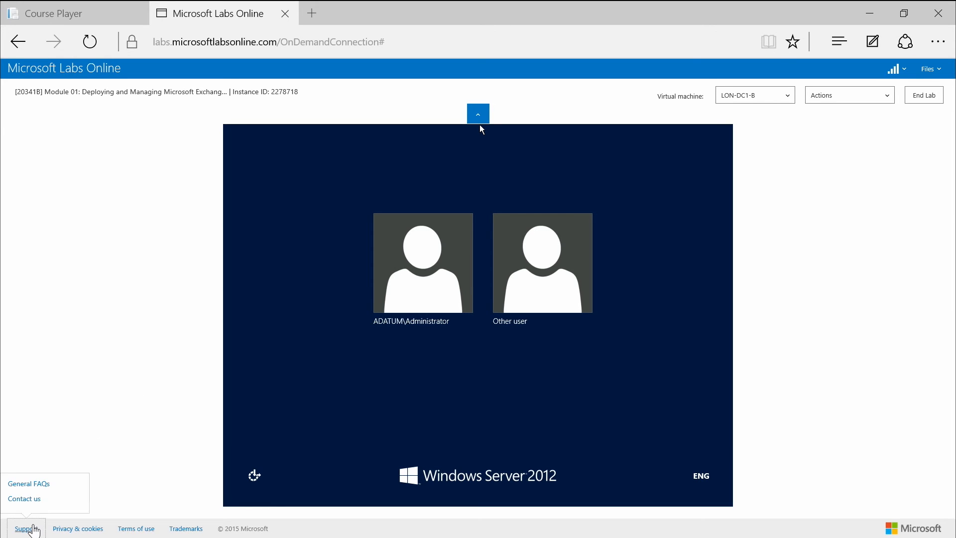
mouse_move(76, 417)
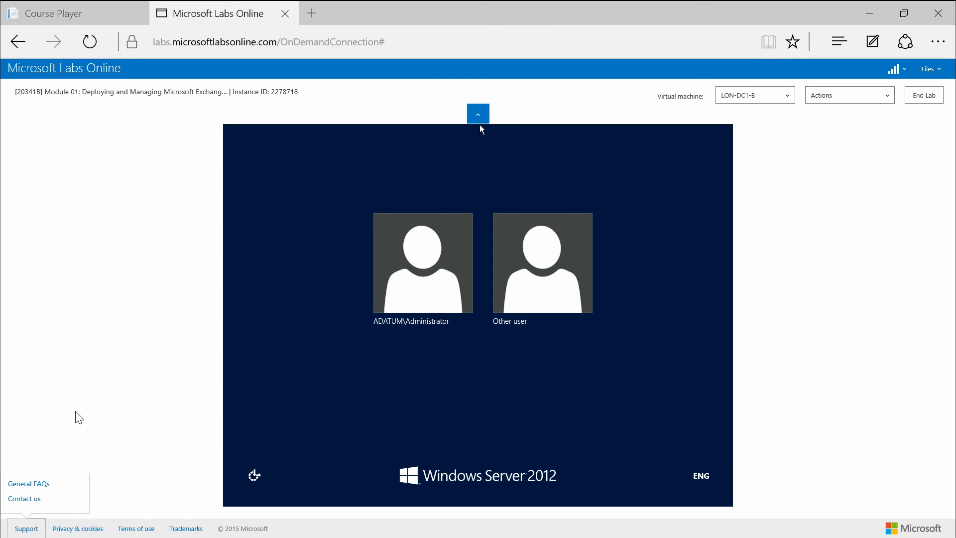